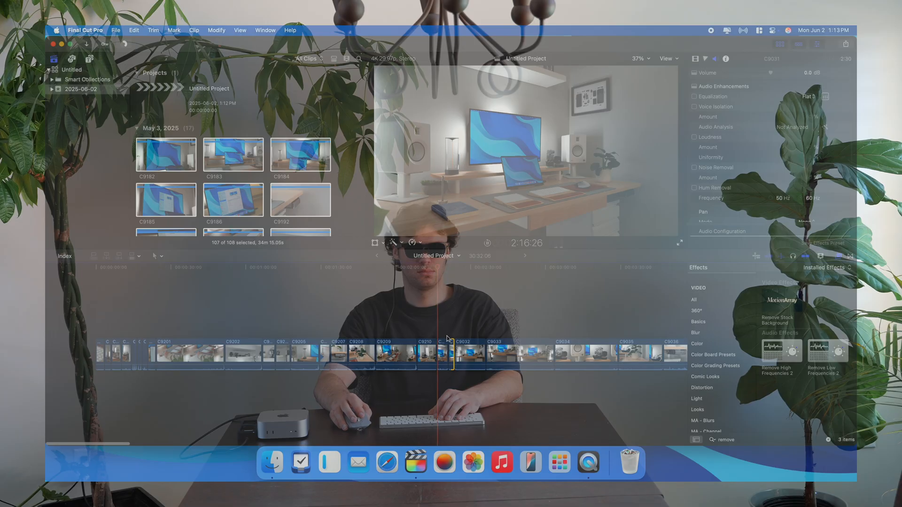
Step: Install iStat Menus from its Setapp page, then head to the All Apps catalog
left_click(468, 357)
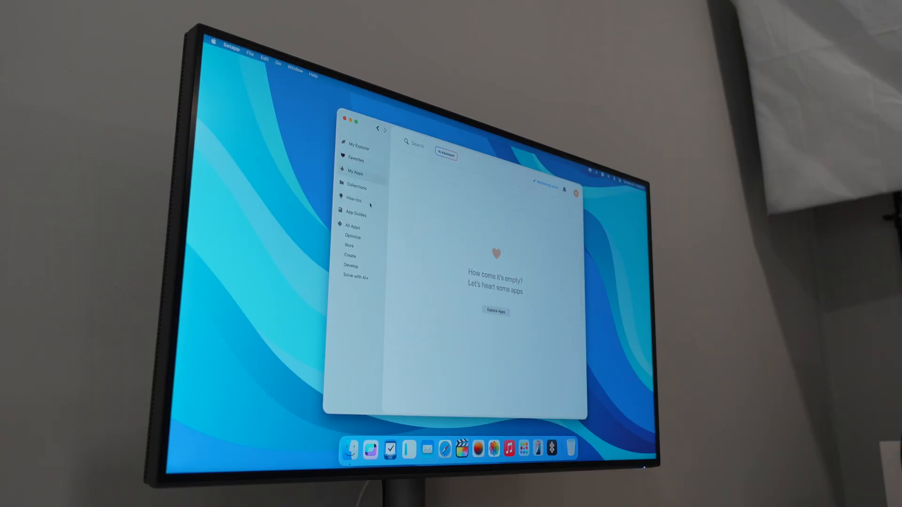
left_click(354, 199)
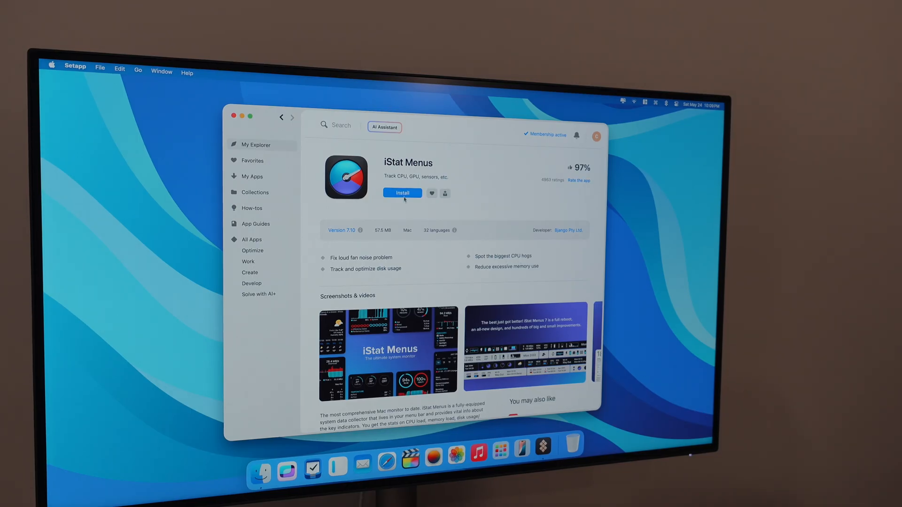
left_click(402, 193)
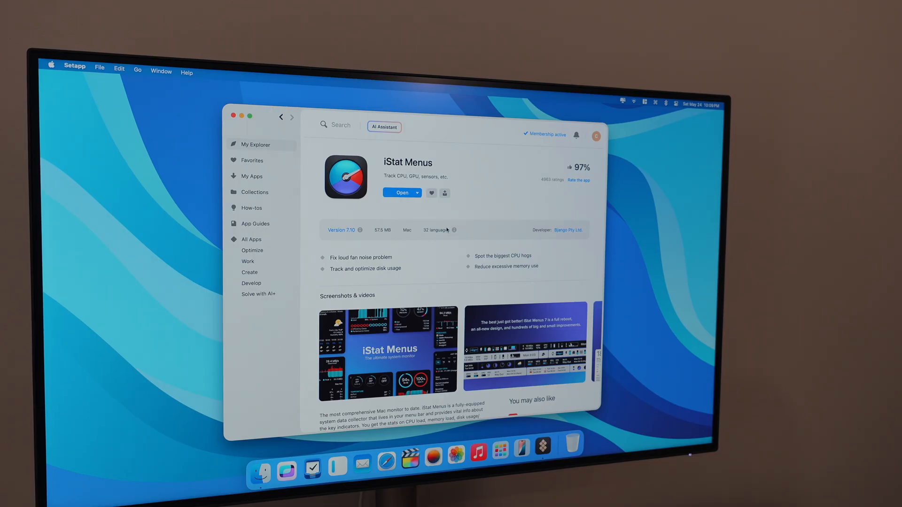
left_click(399, 192)
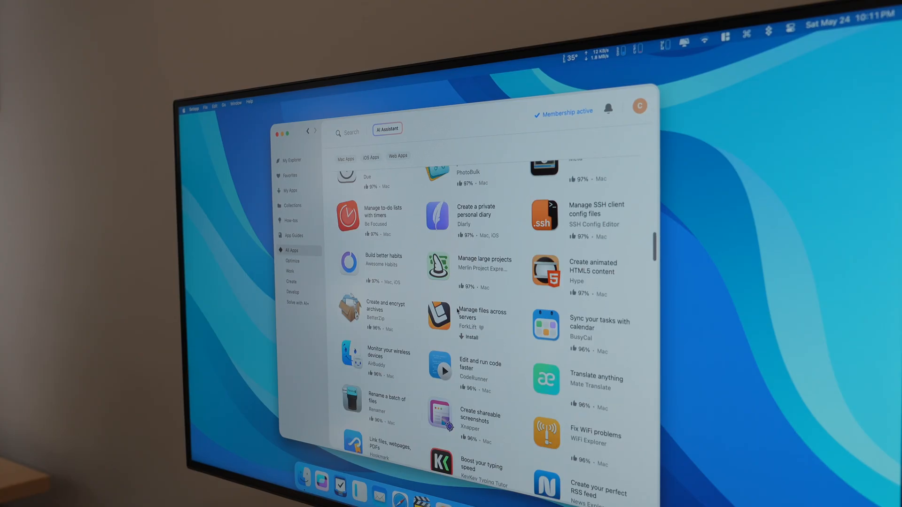
Step: Scroll down the All Apps catalog to utilities like Novabench, Commander One and Disk Drill
scroll("down", 3)
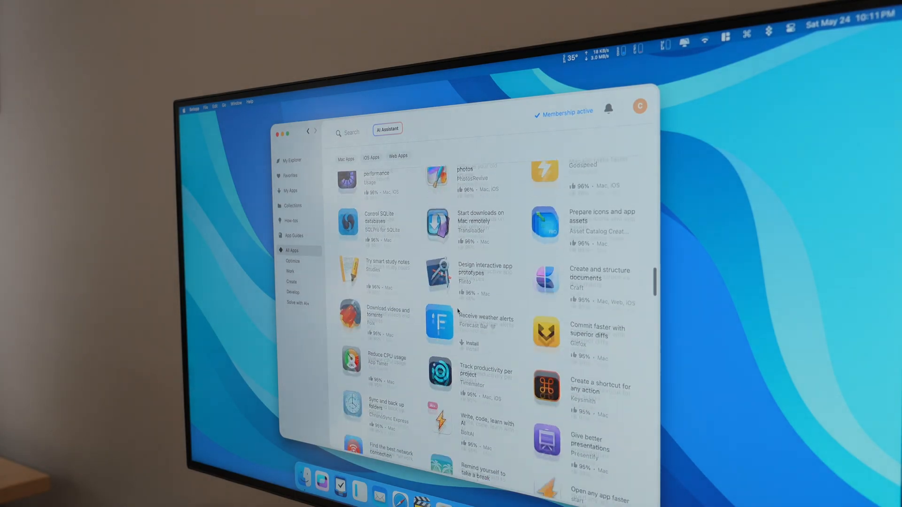
scroll("down", 3)
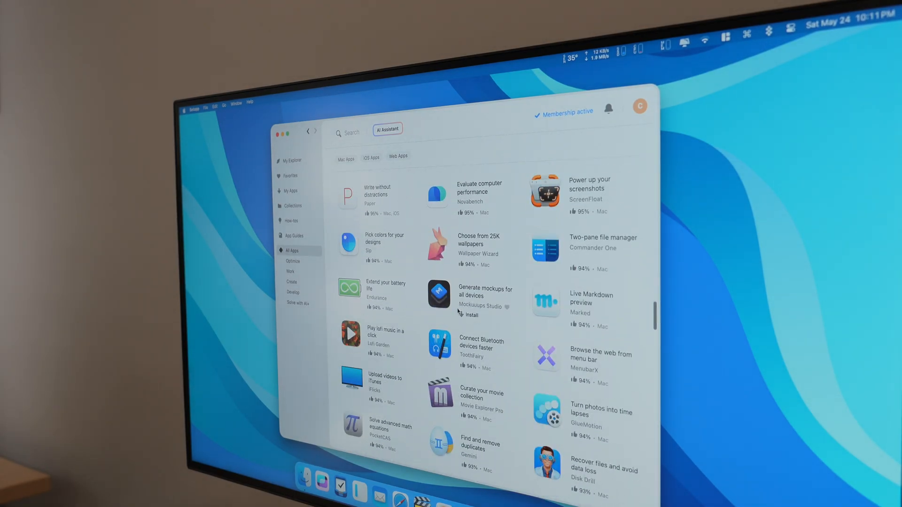